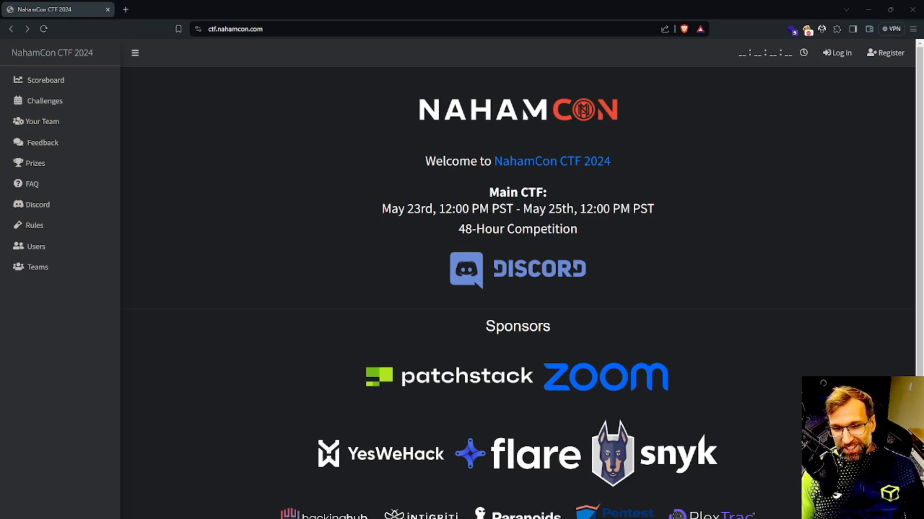
Show the challenges list and expand the 1337 Malware forensics challenge
{"action": "left_click", "coordinate": [44, 101]}
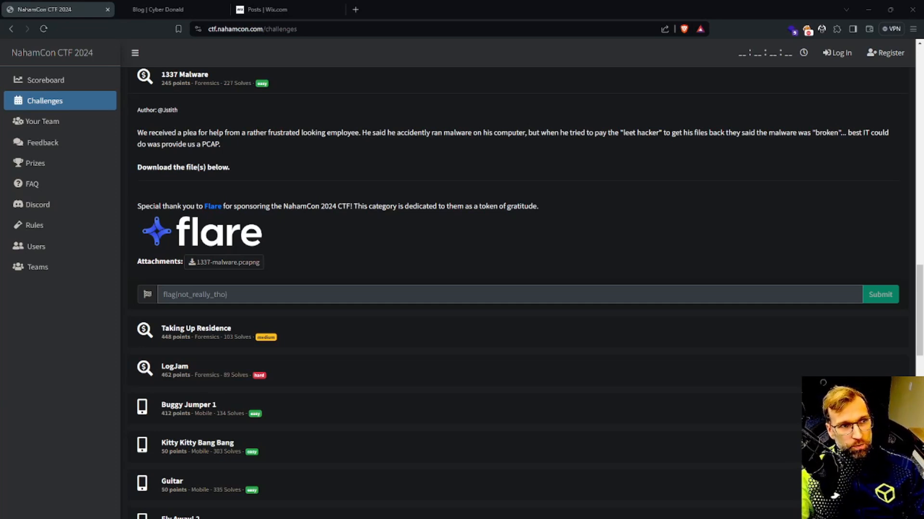
Review the draft 'NahmaCon CTF 2024 - 1337 Malware' write-up post and its workflow diagram
{"action": "left_click", "coordinate": [171, 9]}
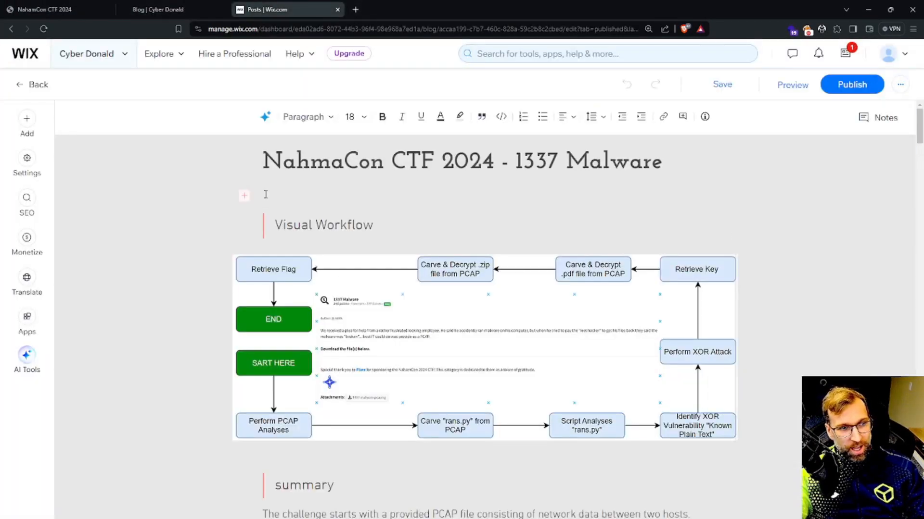
{"action": "scroll", "scroll_direction": "down", "scroll_amount": 3}
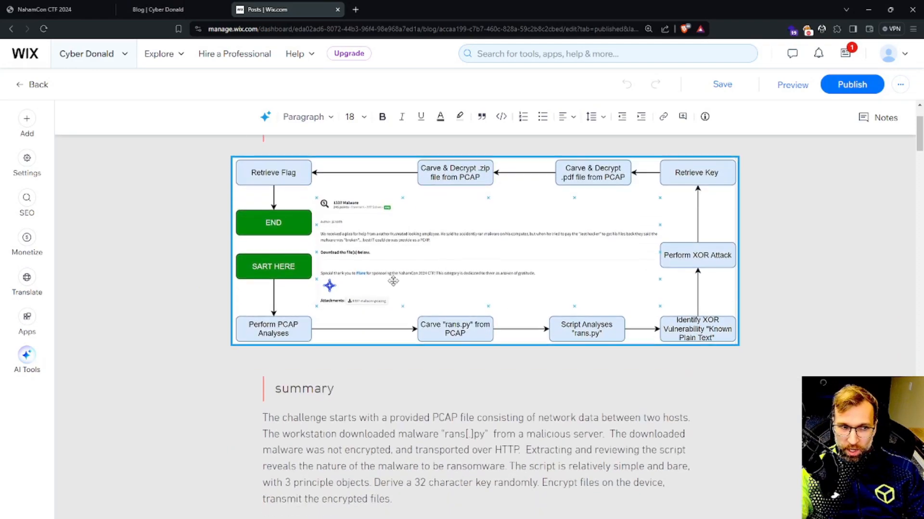
{"action": "scroll", "scroll_direction": "down", "scroll_amount": 3}
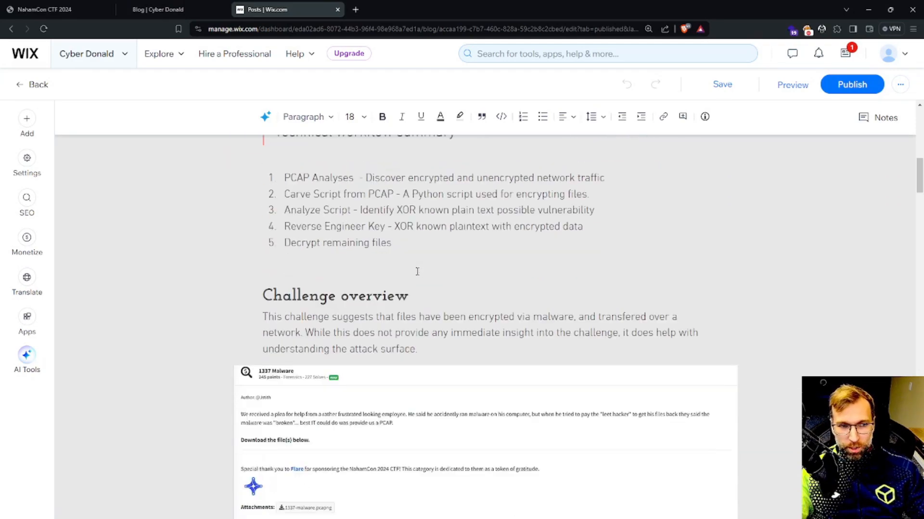
{"action": "scroll", "scroll_direction": "down", "scroll_amount": 3}
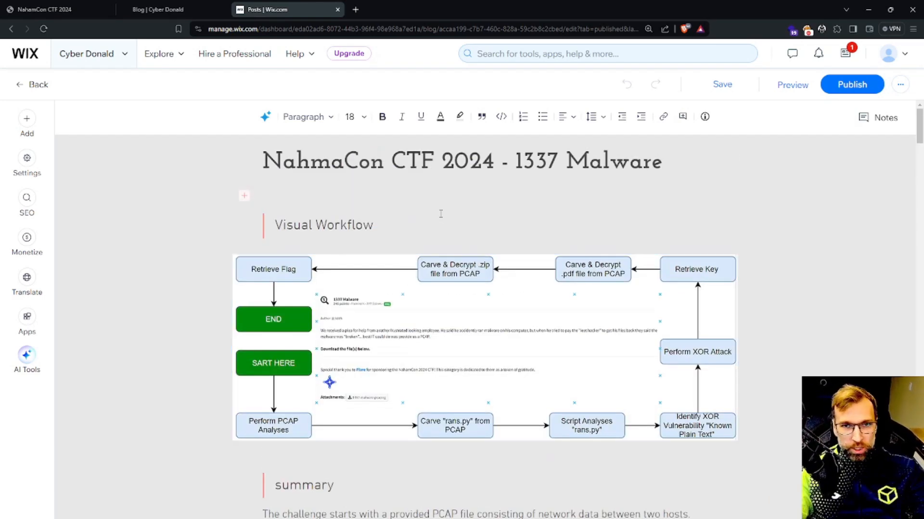
Return to the NahamCon CTF 2024 challenge page with the pcapng attachment
{"action": "left_click", "coordinate": [53, 9]}
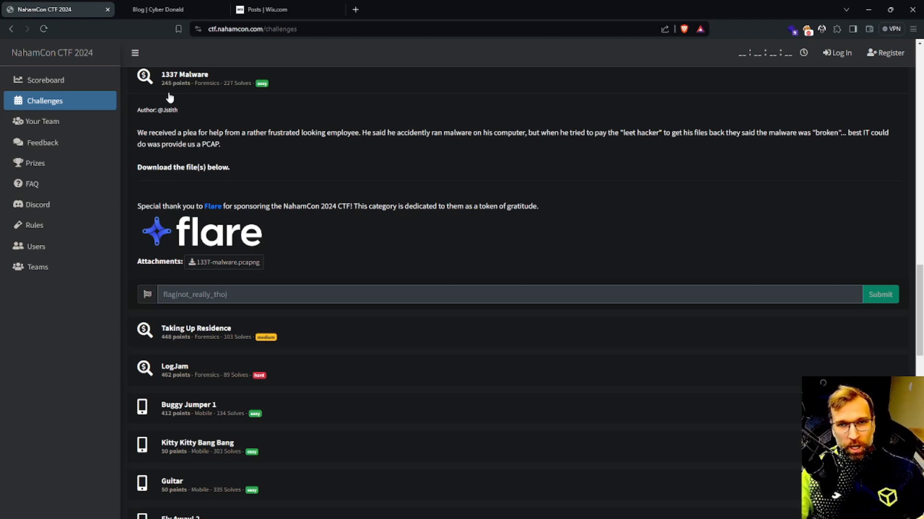
{"action": "mouse_move", "coordinate": [301, 99]}
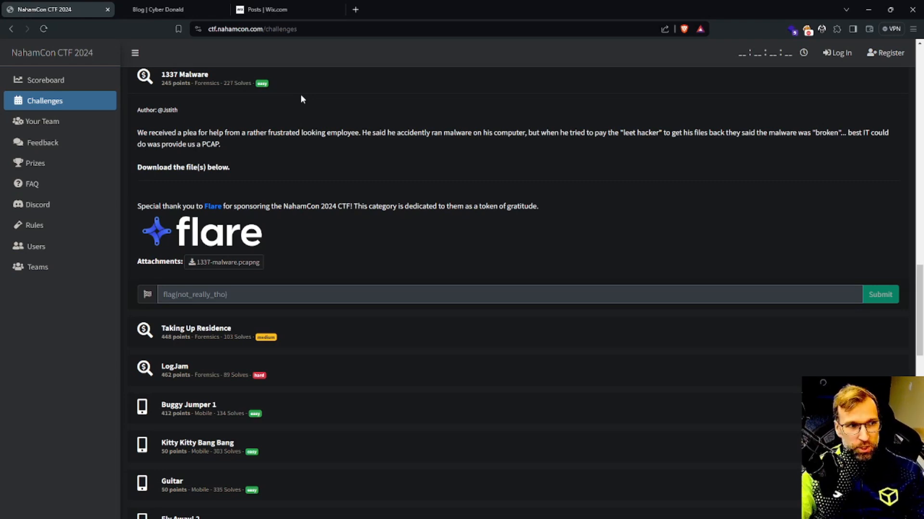
{"action": "mouse_move", "coordinate": [316, 194]}
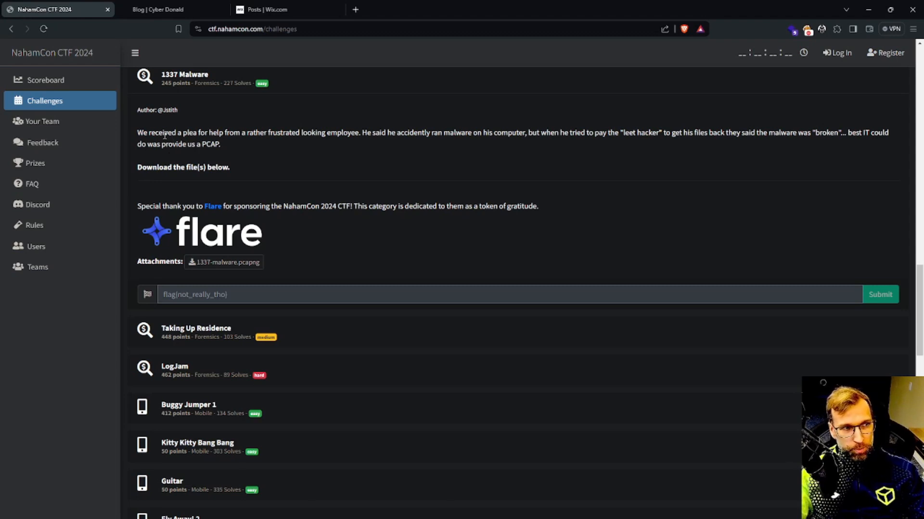
{"action": "mouse_move", "coordinate": [408, 162]}
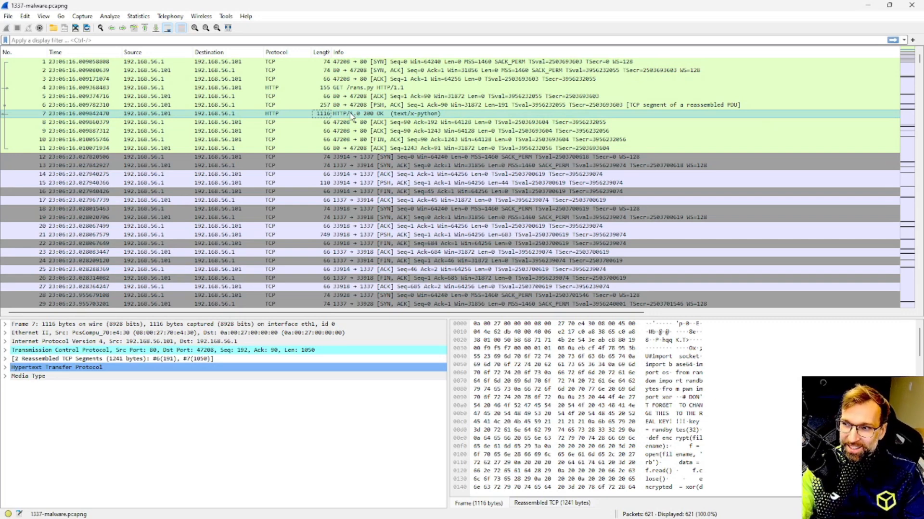
{"action": "mouse_move", "coordinate": [500, 276]}
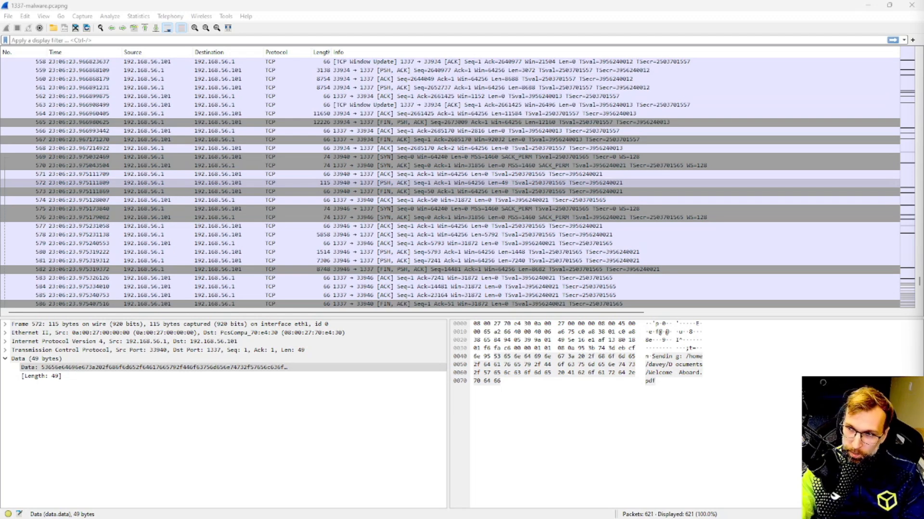
Examine the rans.py HTTP download and the later data sent to port 1337
{"action": "scroll", "scroll_direction": "down", "scroll_amount": 3}
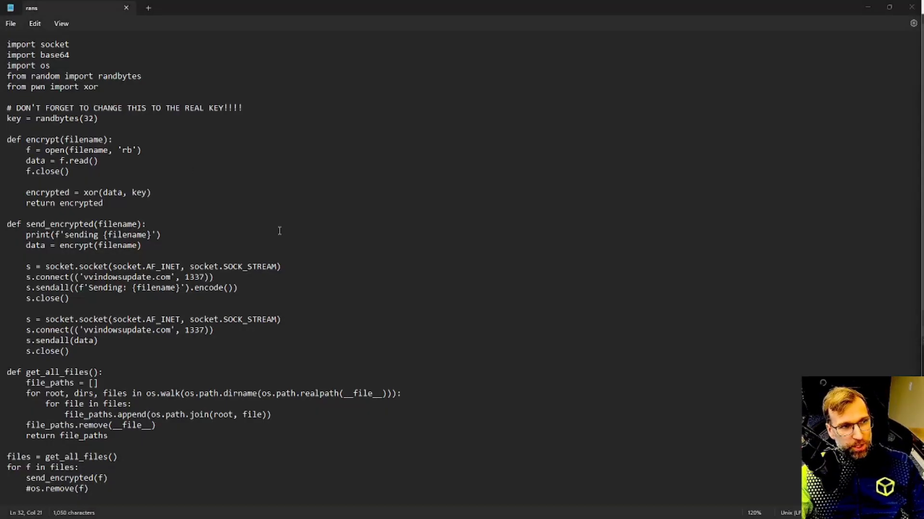
{"action": "mouse_move", "coordinate": [369, 226]}
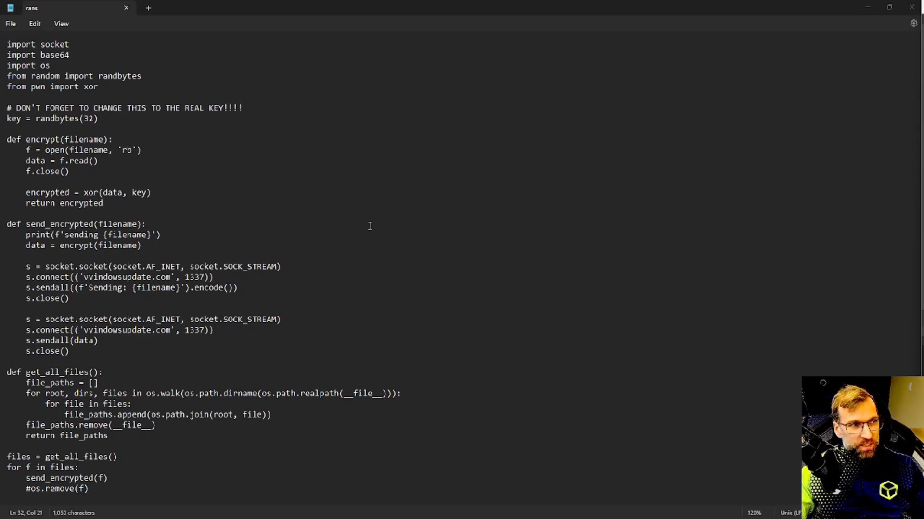
{"action": "mouse_move", "coordinate": [44, 112]}
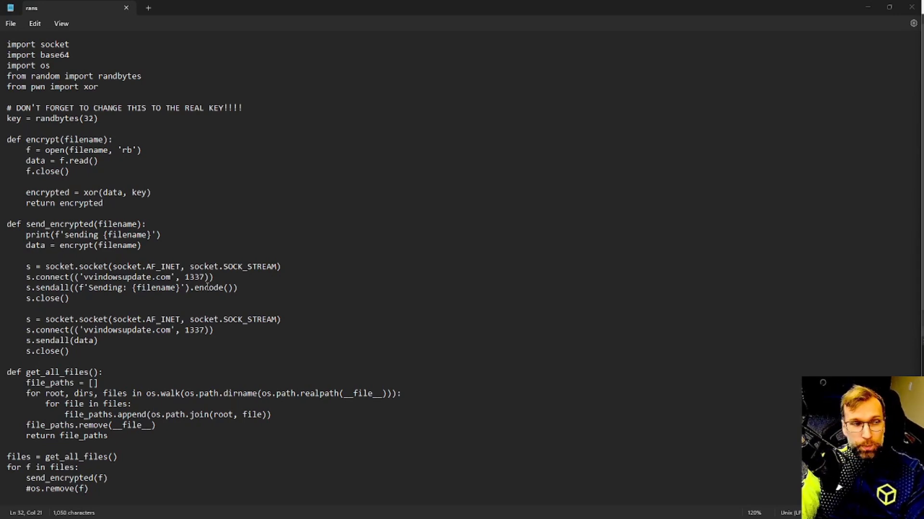
{"action": "mouse_move", "coordinate": [183, 261]}
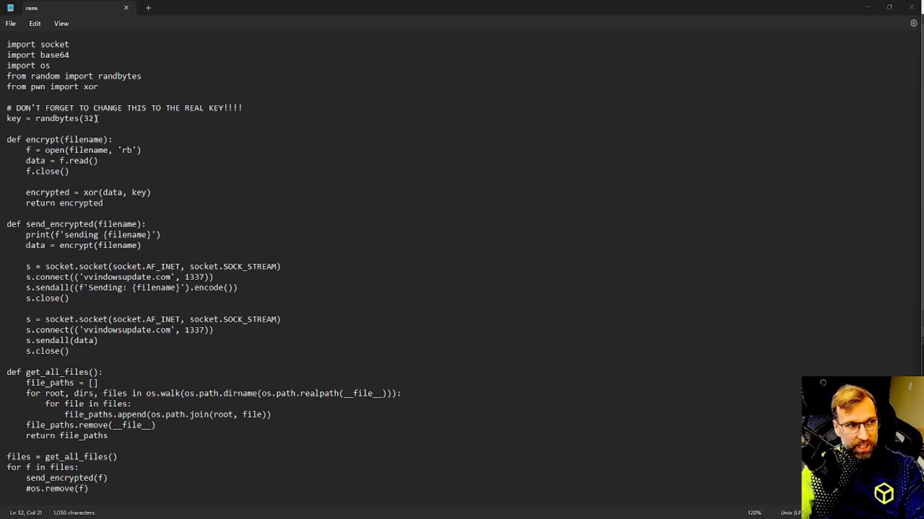
Review rans.py's encrypt, send_encrypted and get_all_files functions using a 32-byte XOR key
{"action": "double_click", "coordinate": [88, 119]}
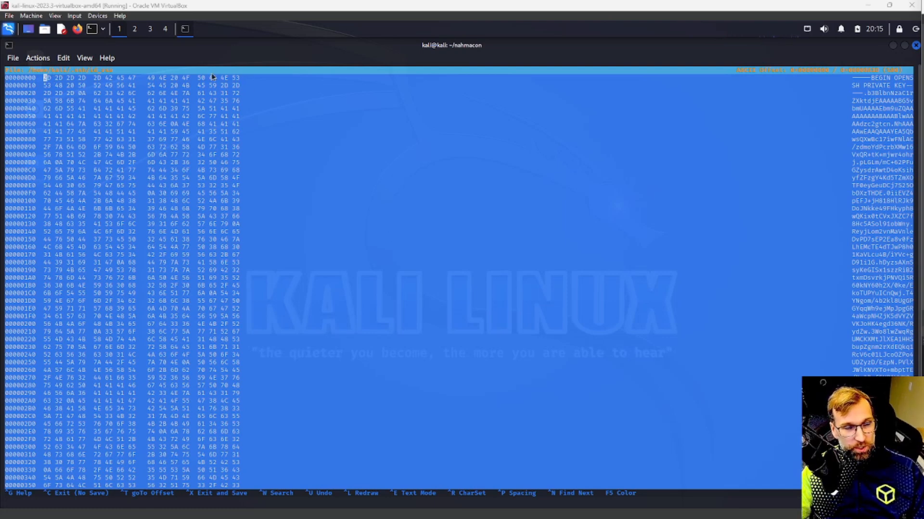
{"action": "mouse_move", "coordinate": [200, 80]}
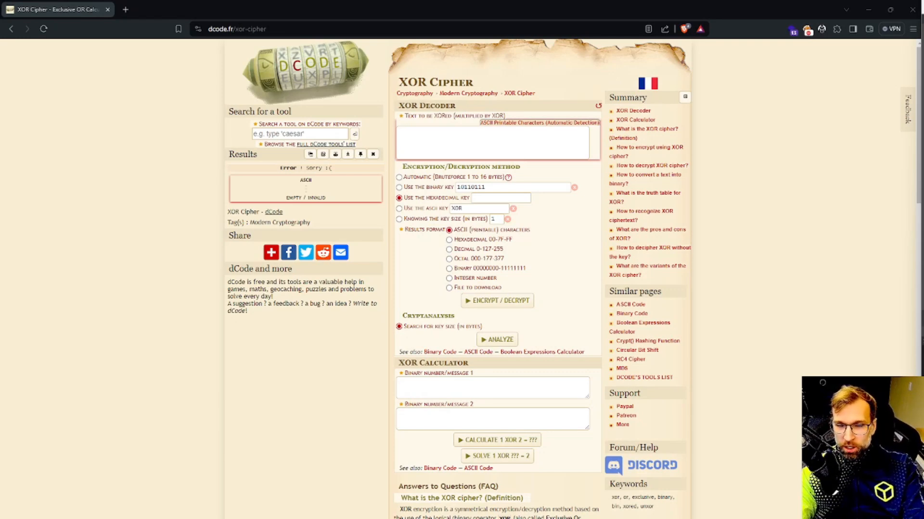
{"action": "left_click", "coordinate": [508, 198]}
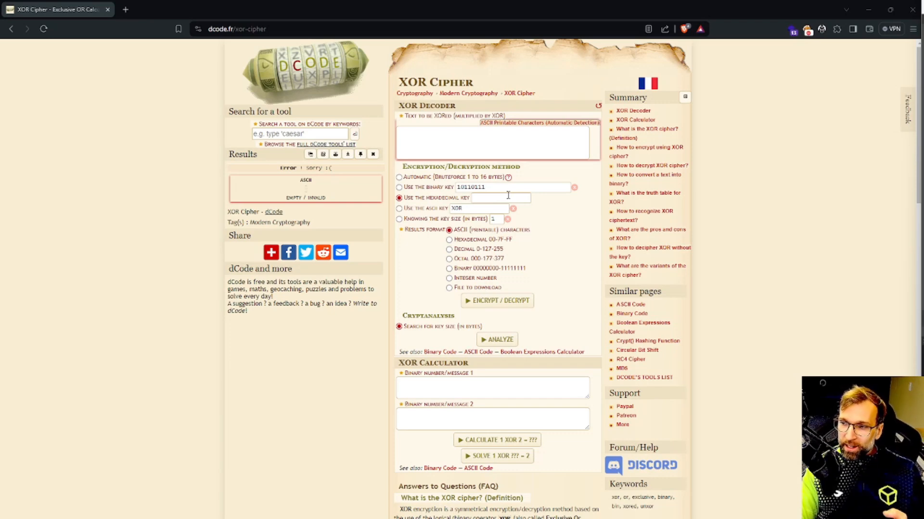
{"action": "mouse_move", "coordinate": [883, 81]}
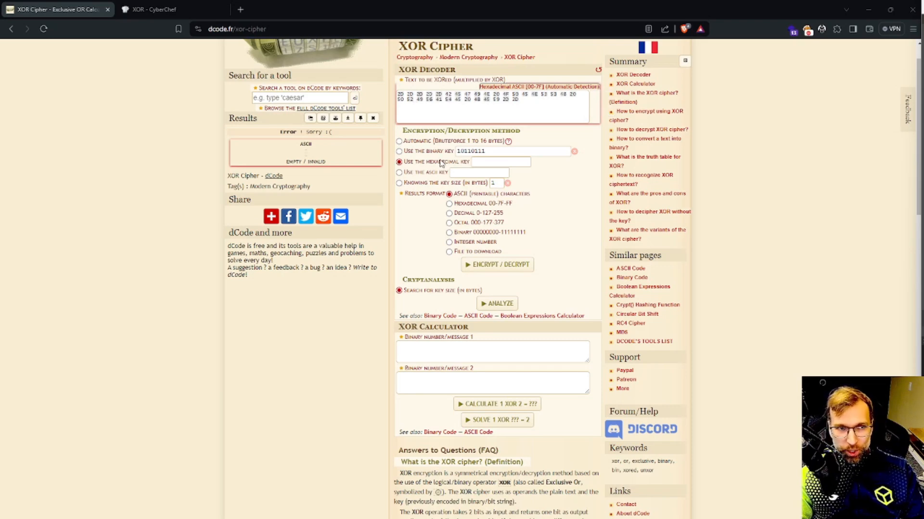
{"action": "mouse_move", "coordinate": [423, 166]}
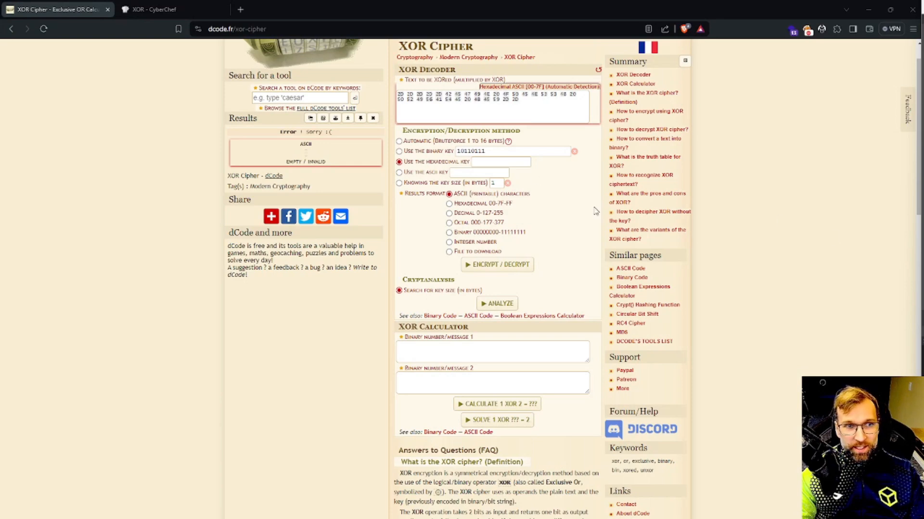
{"action": "type", "text": "AFEF7E7DA6970900"}
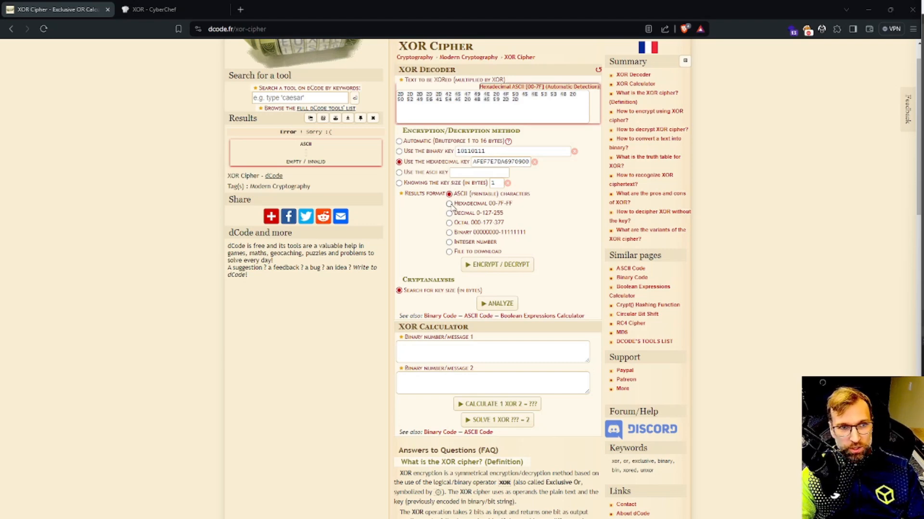
{"action": "left_click", "coordinate": [449, 203]}
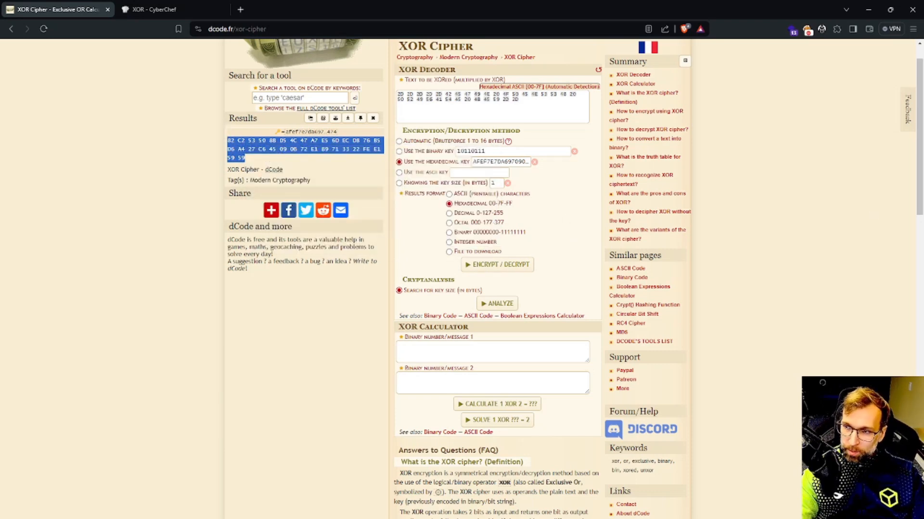
Set the CyberChef XOR operation's key (HEX) to the recovered dCode bytes
{"action": "left_click", "coordinate": [171, 9]}
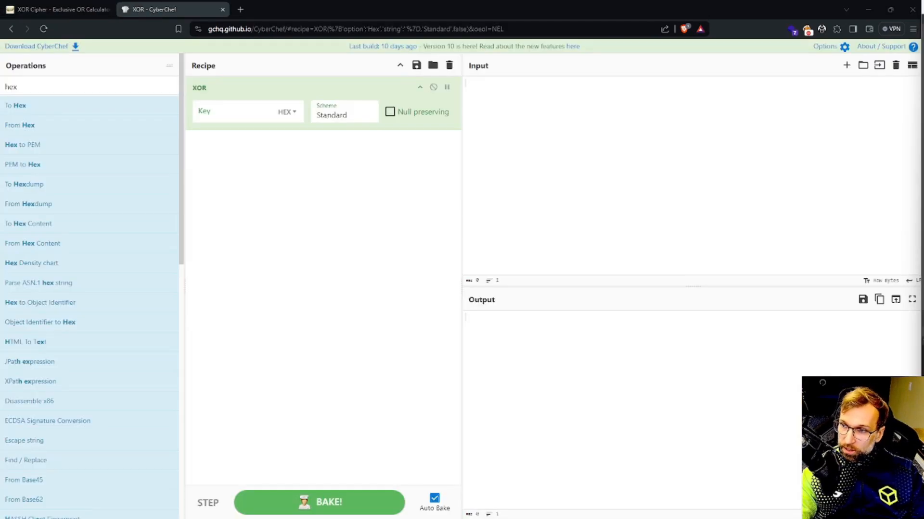
{"action": "left_click", "coordinate": [235, 111]}
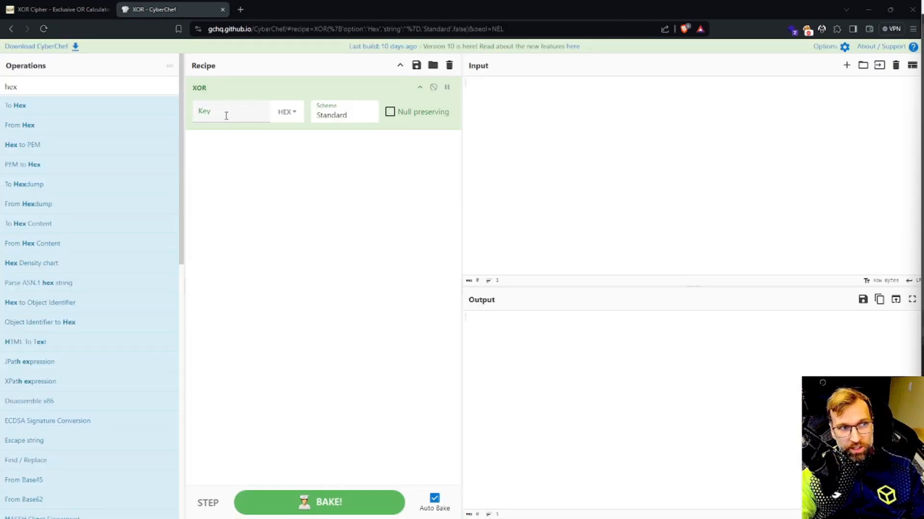
{"action": "type", "text": "3 22 FE E1 59 59"}
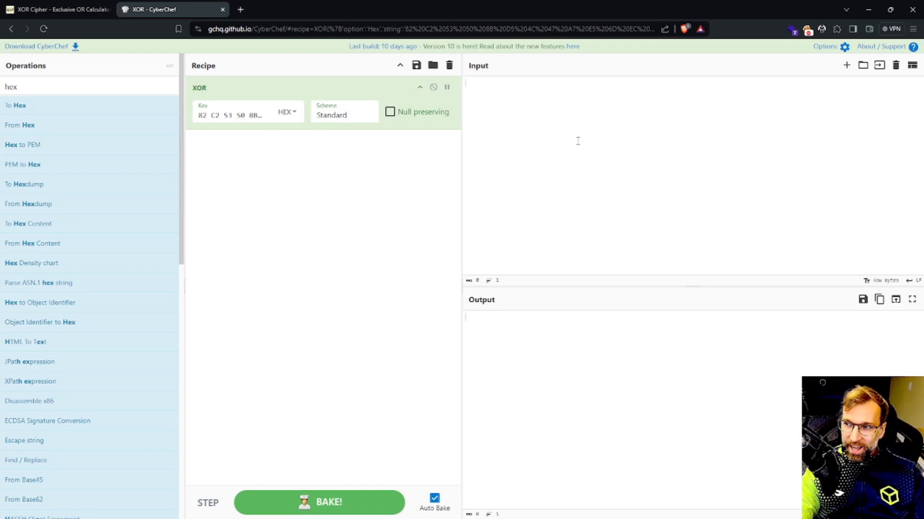
{"action": "mouse_move", "coordinate": [287, 112]}
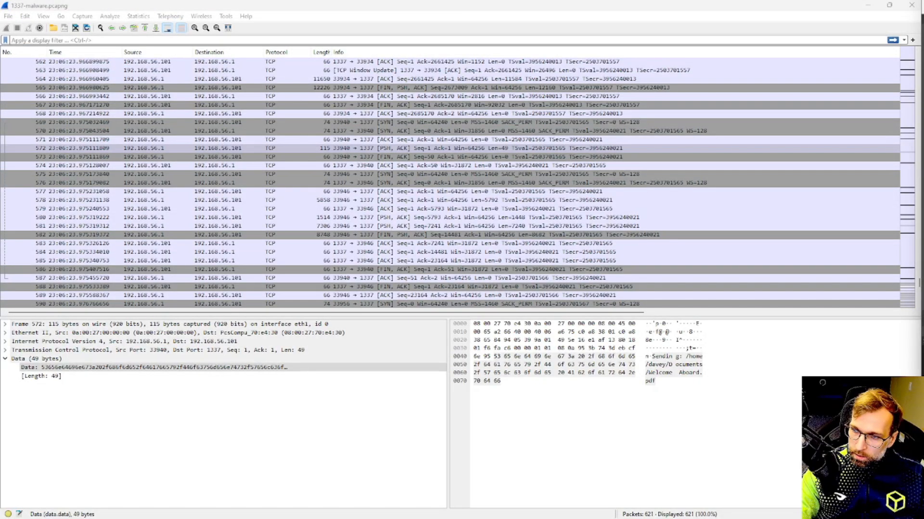
Decrypt a transferred data stream via From Hex and XOR, yielding %PDF-1.6 output
{"action": "left_click", "coordinate": [321, 148]}
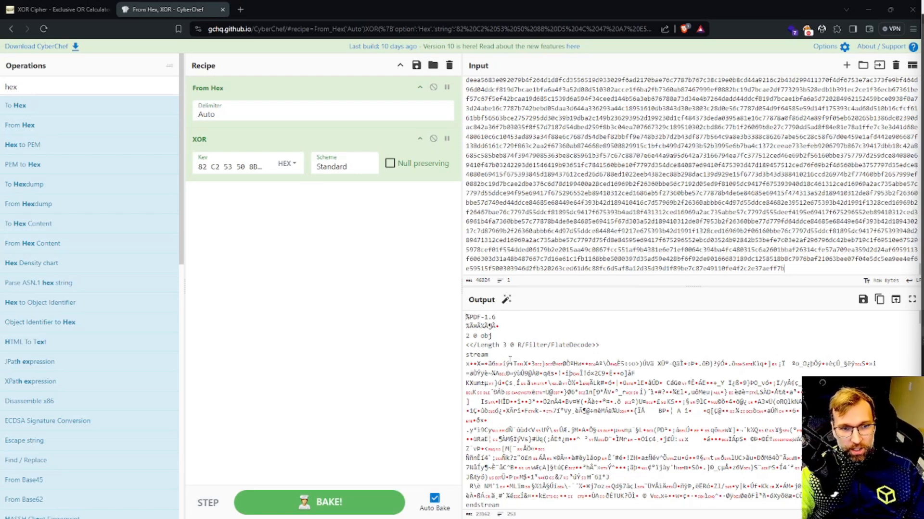
{"action": "mouse_move", "coordinate": [436, 266]}
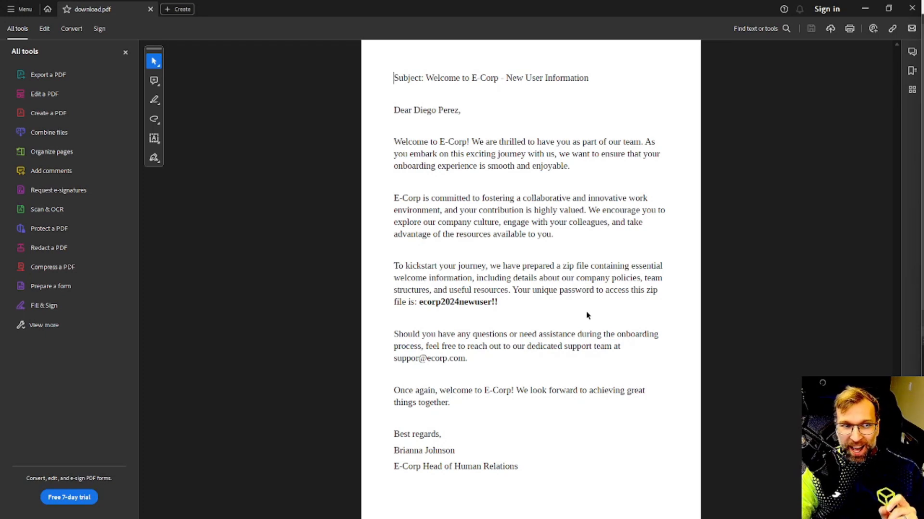
{"action": "mouse_move", "coordinate": [507, 317]}
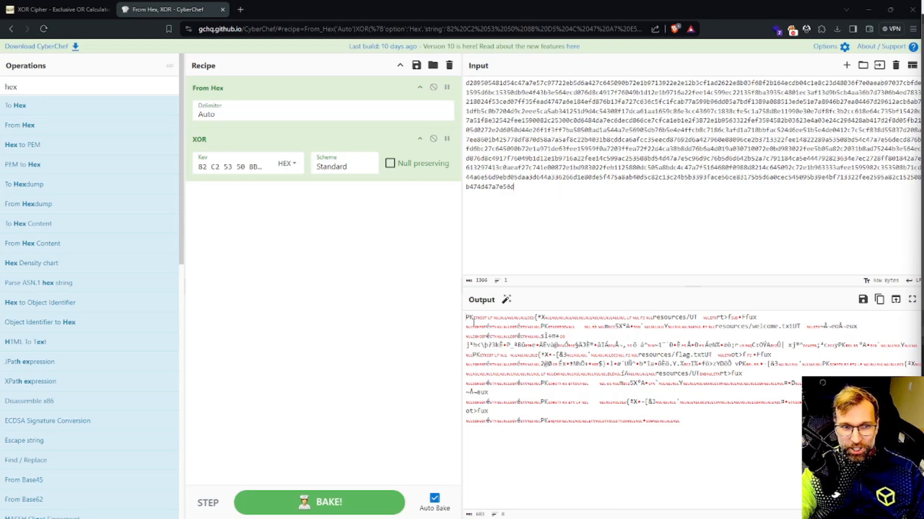
{"action": "mouse_move", "coordinate": [862, 299]}
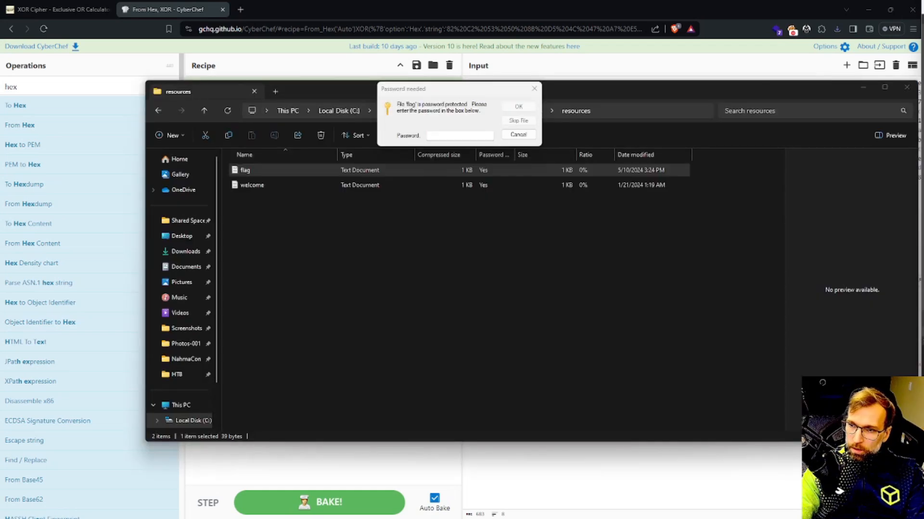
{"action": "mouse_move", "coordinate": [718, 274]}
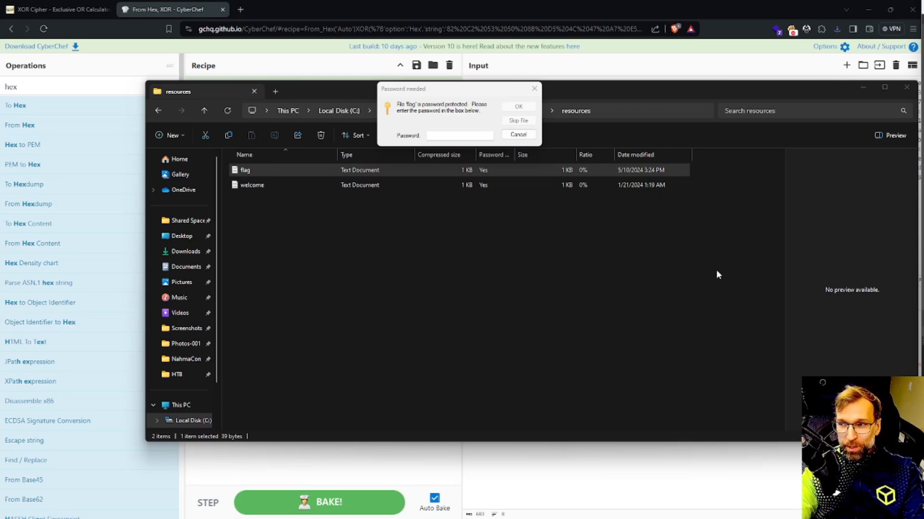
Begin entering the password for the protected flag file in the resources archive
{"action": "left_click", "coordinate": [460, 135]}
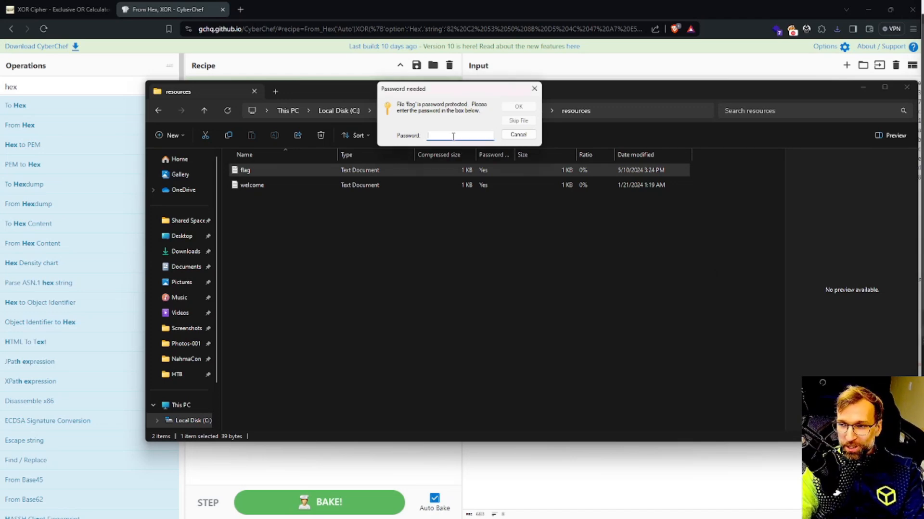